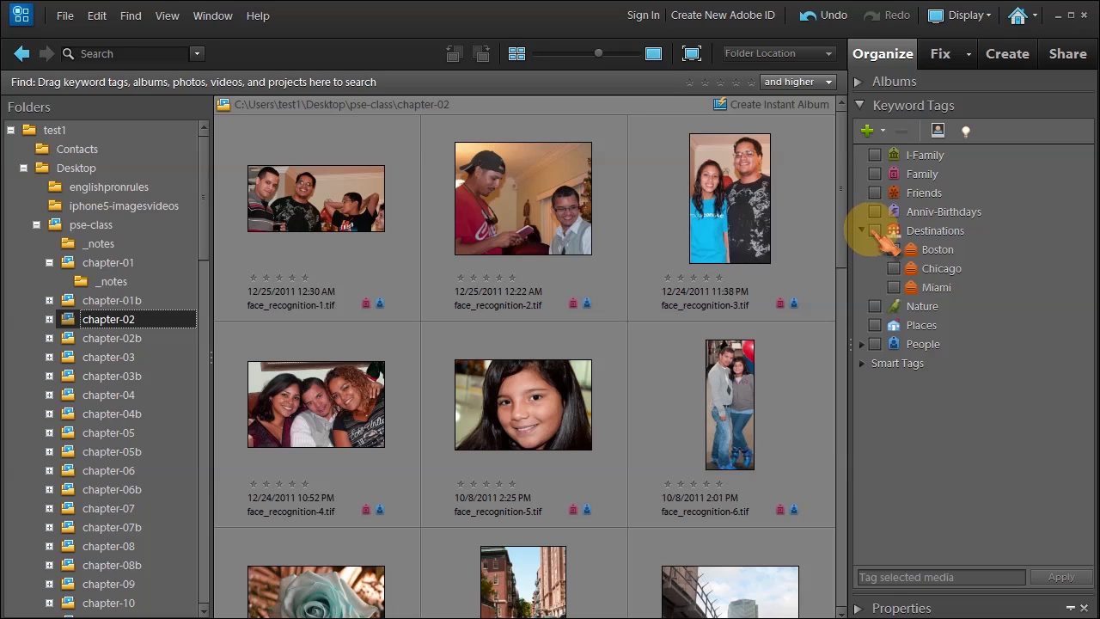
Step: Filter chapter-02 to Destinations-tagged photos and select the Boston street photo
click(894, 231)
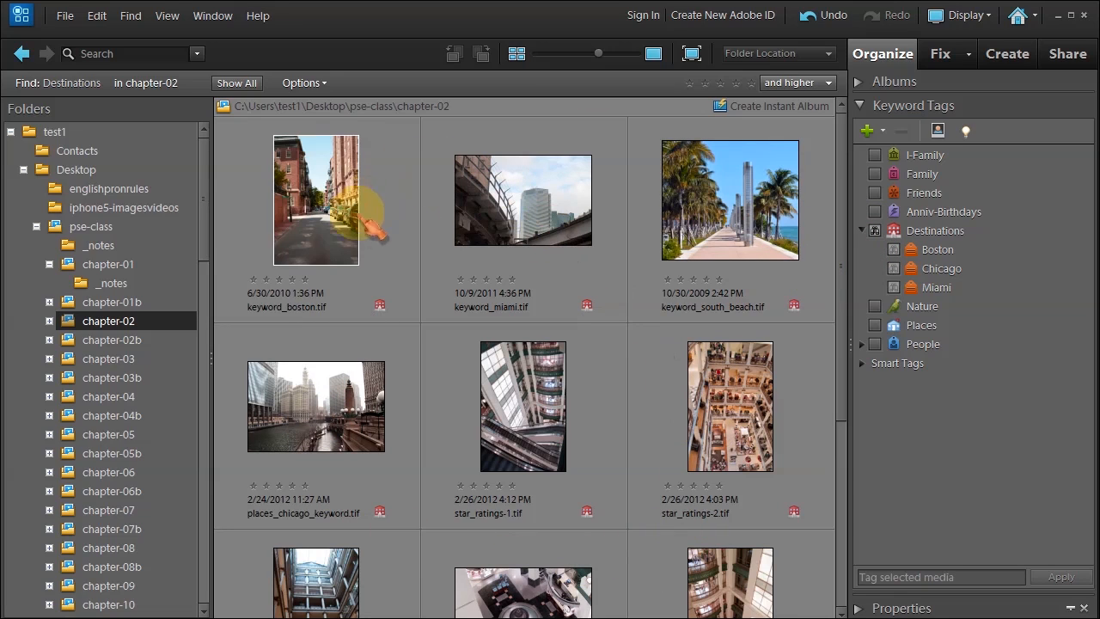
click(316, 199)
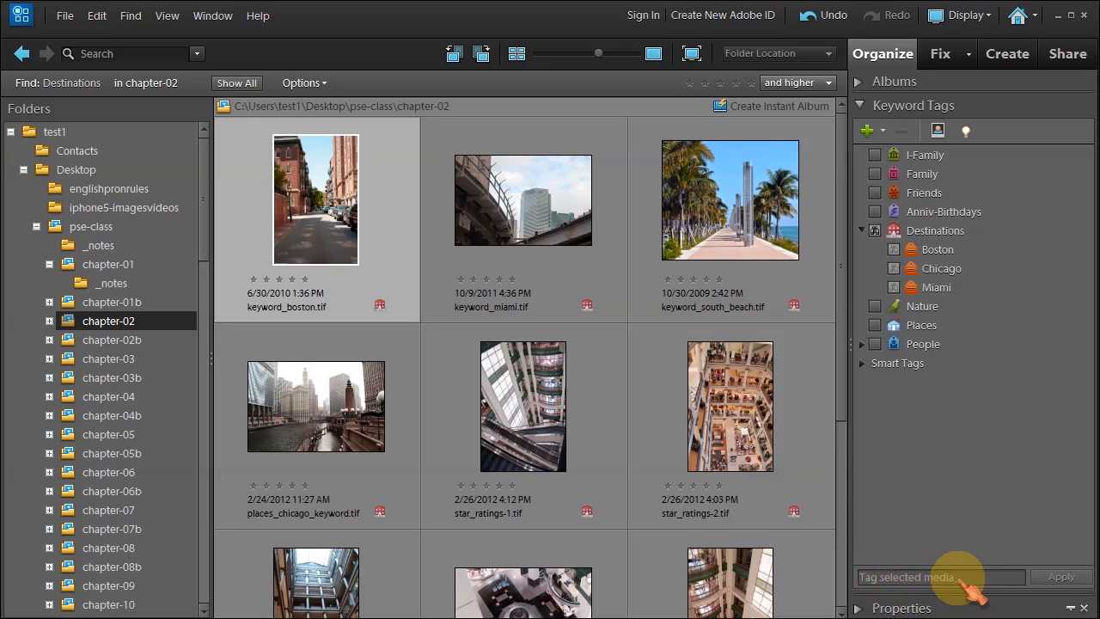
Step: Create a Cheers keyword tag and apply it to the Boston street photo
click(937, 577)
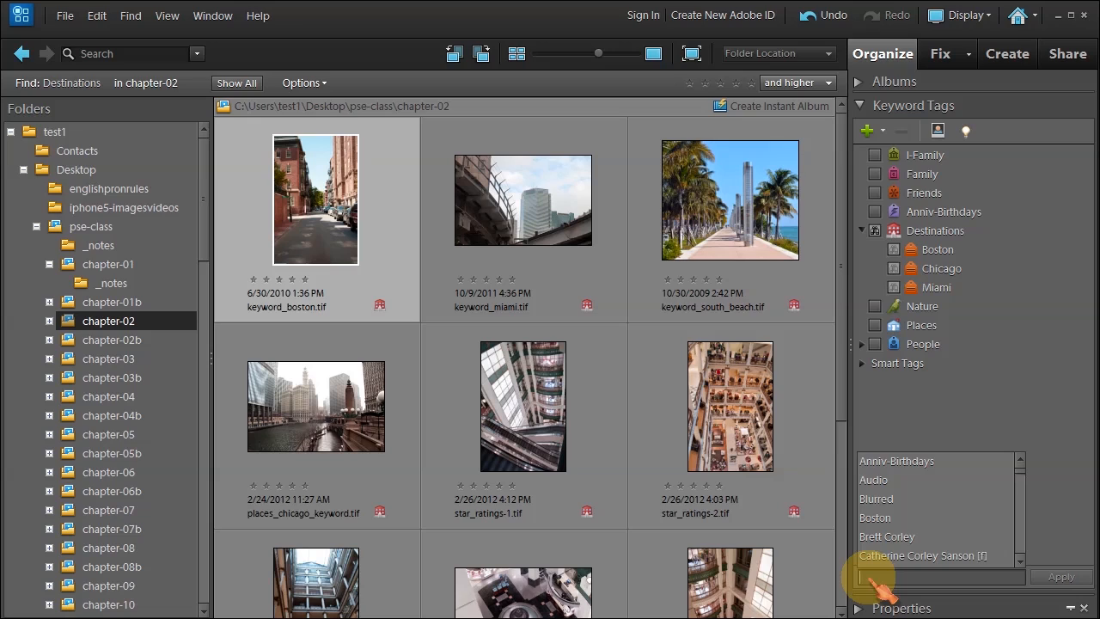
text(Cheers)
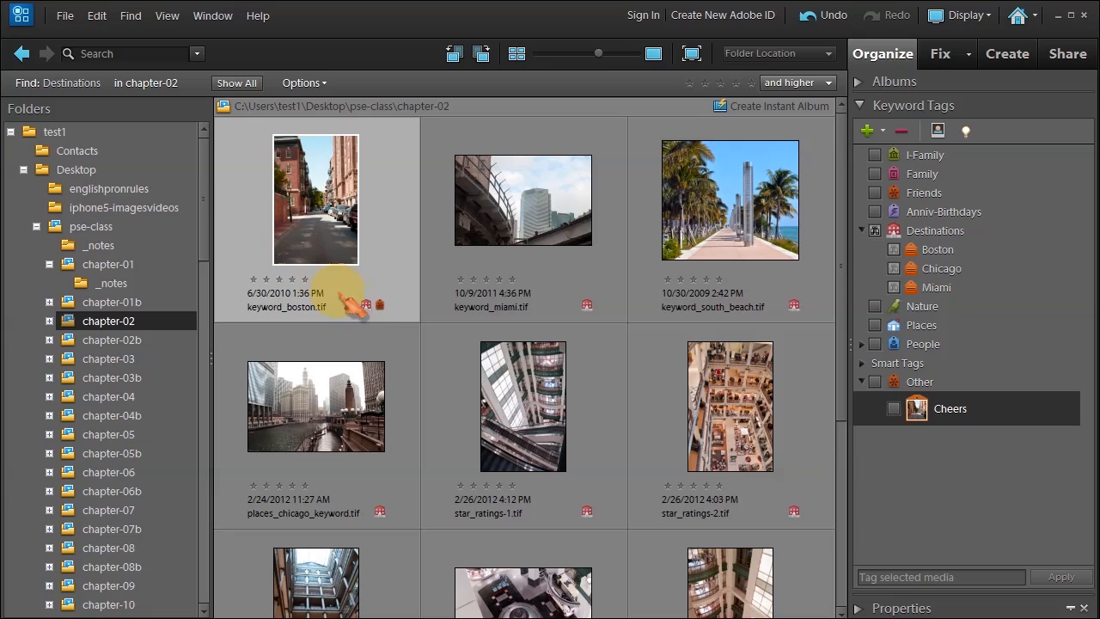
mouse_move(370, 305)
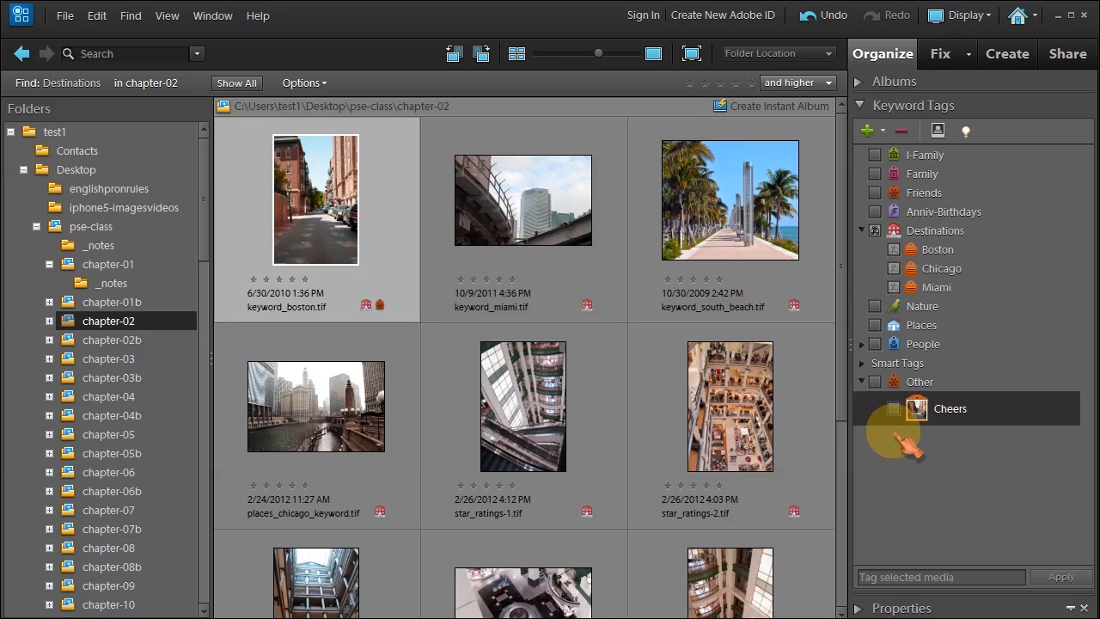
Step: Remove the Other keyword category and confirm deleting its Cheers tag
click(920, 381)
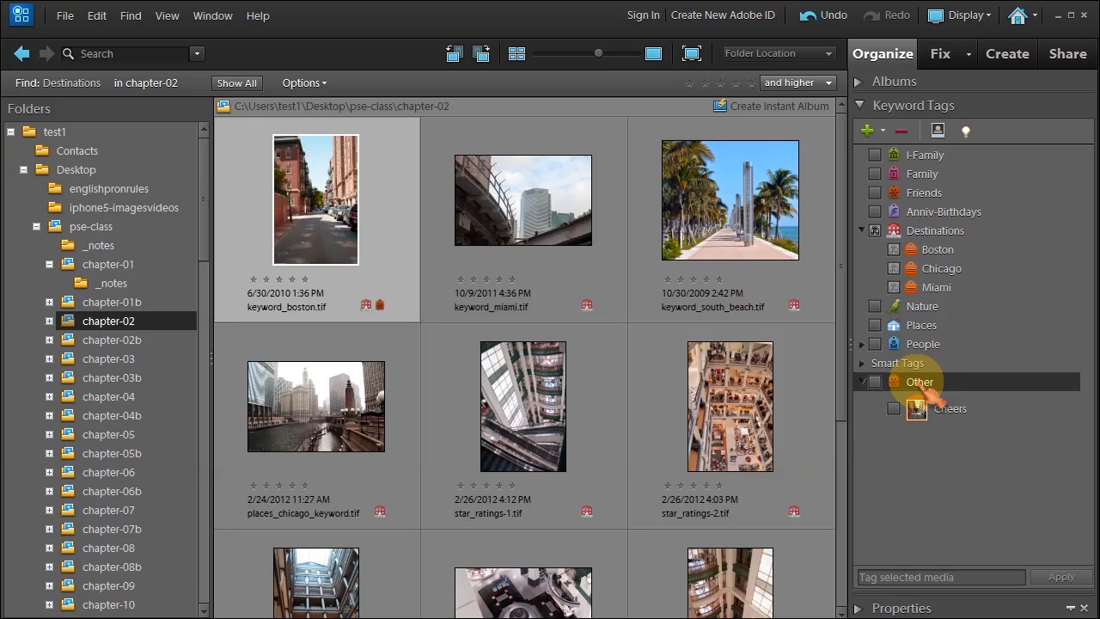
right_click(919, 382)
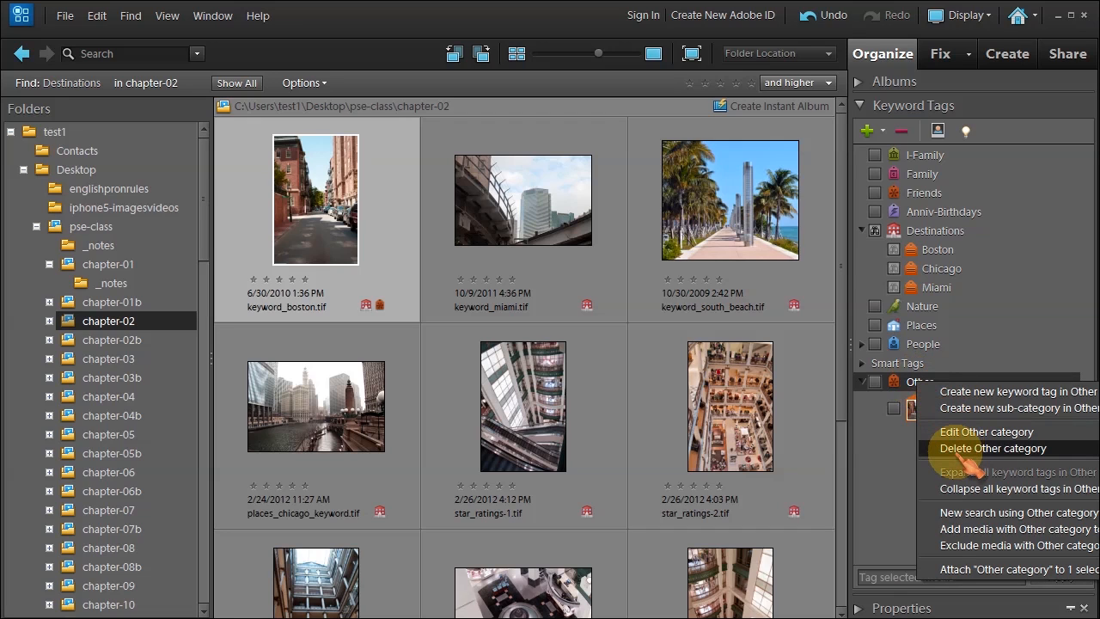
click(993, 448)
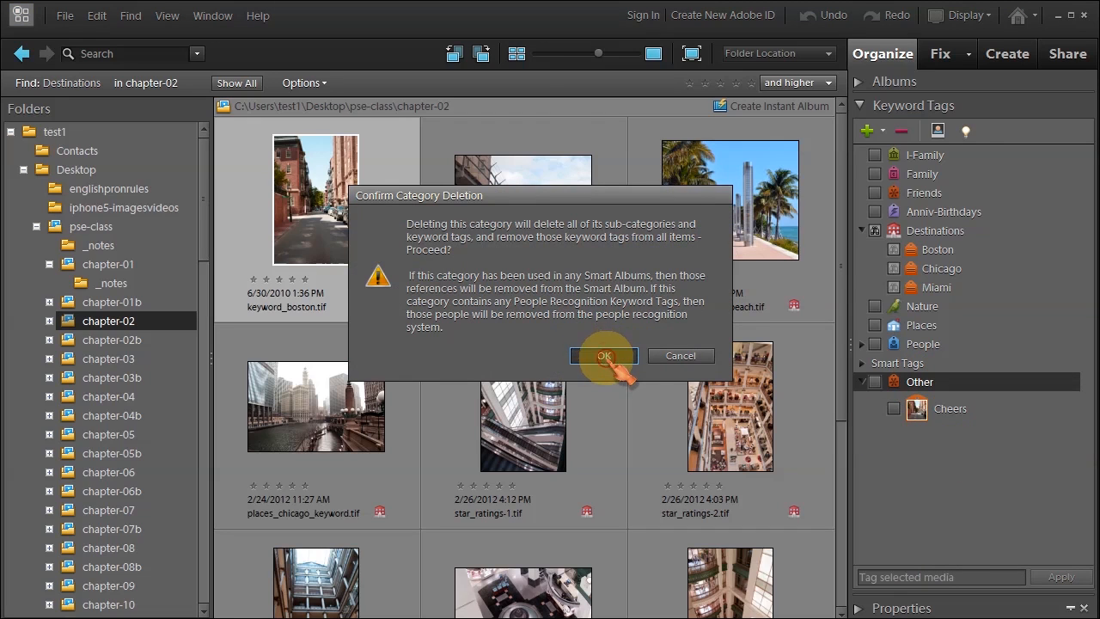
click(603, 355)
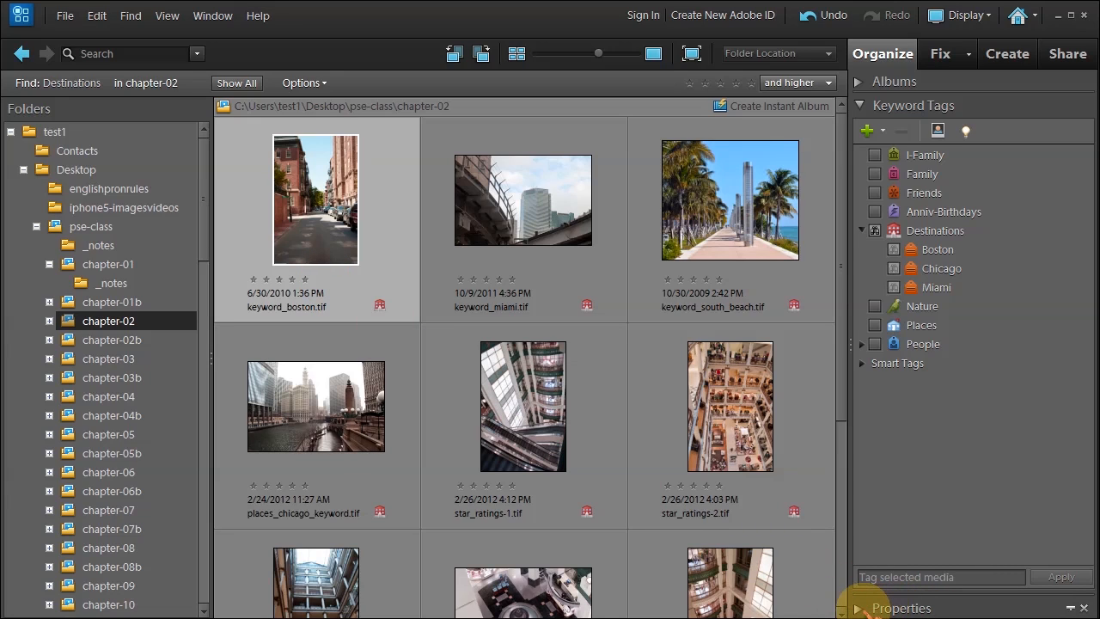
Step: Open the Properties panel to show the Boston photo's name, caption and notes
click(212, 15)
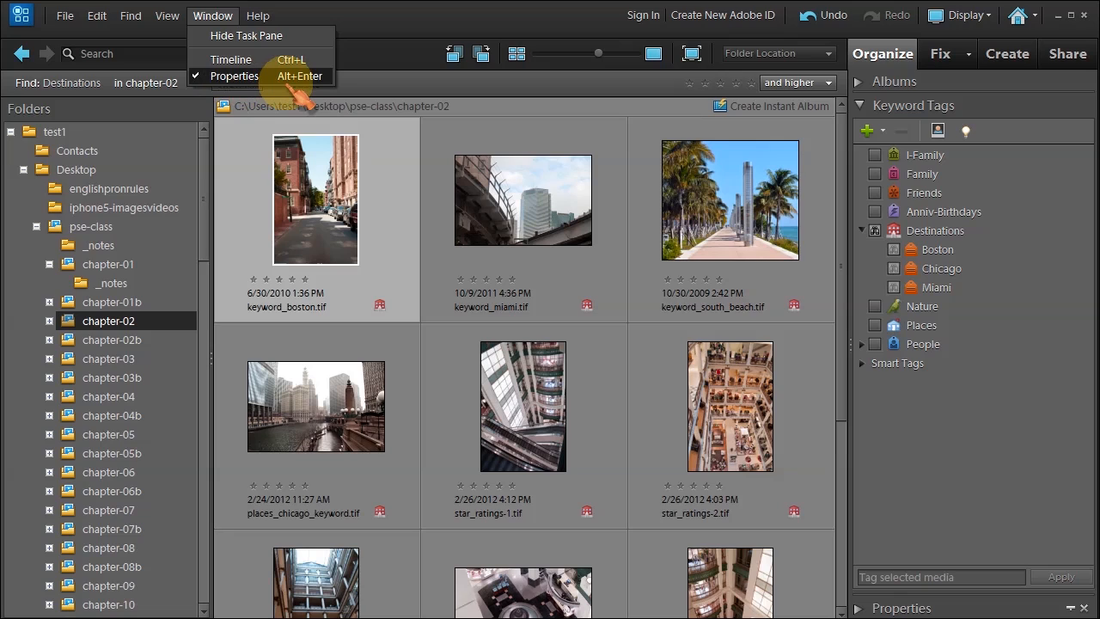
mouse_move(1001, 494)
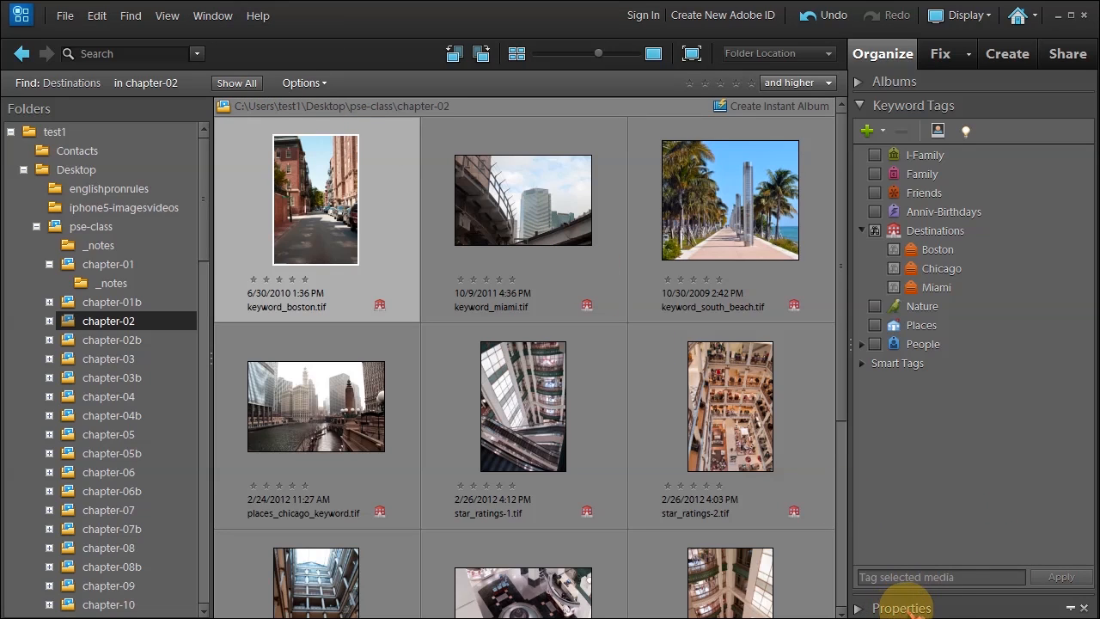
click(902, 608)
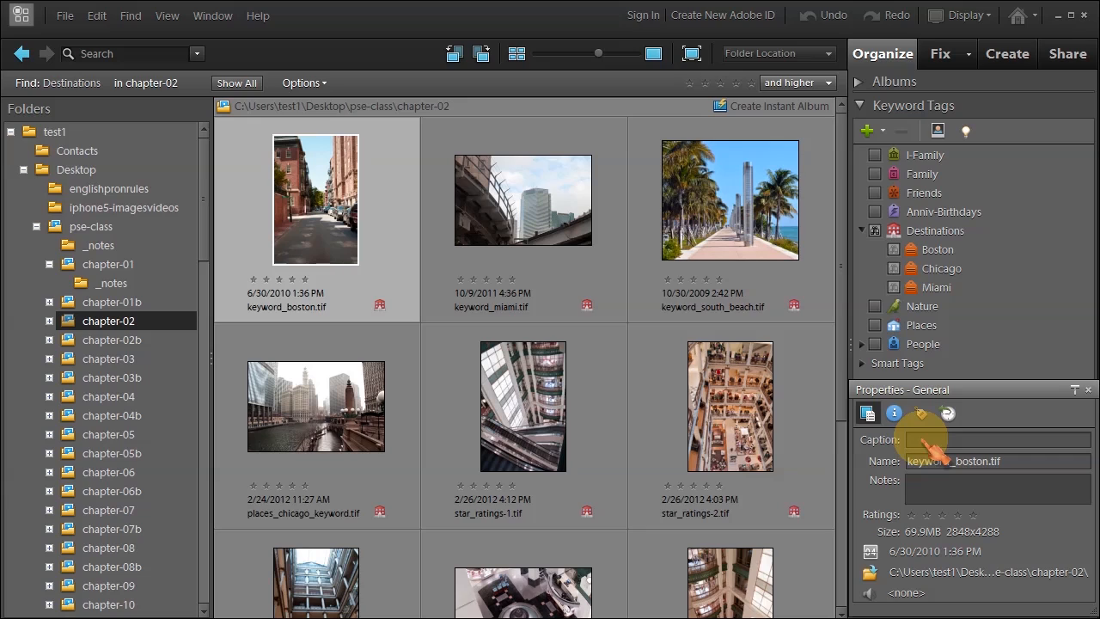
Step: Enter caption 'CAPTION' and note 'close to cheers' for the Boston photo
text(CAPTION)
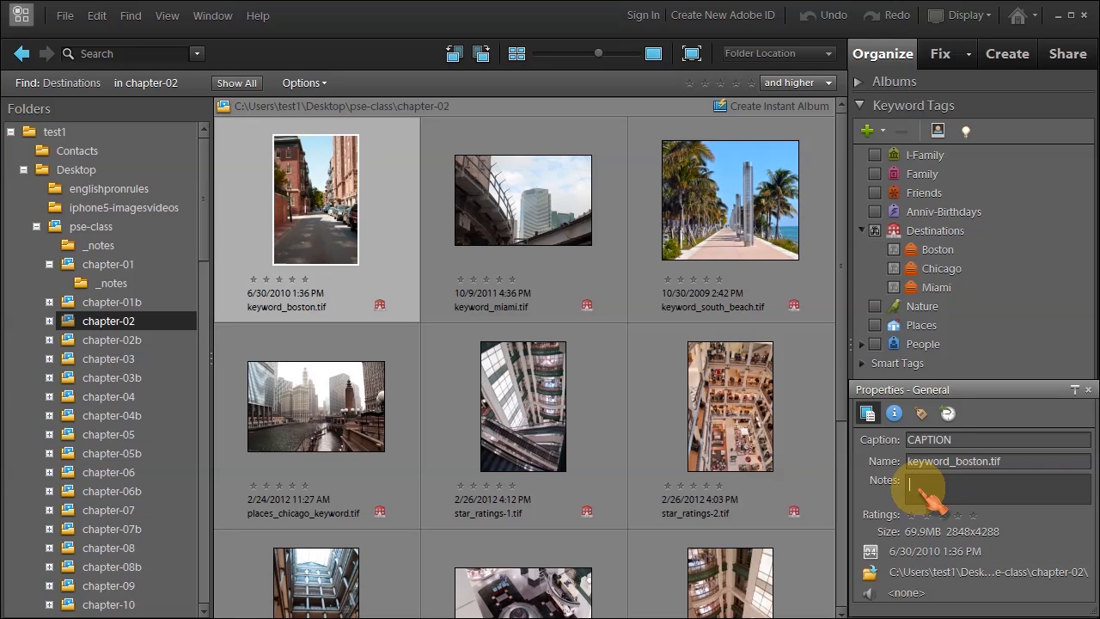
text(cheers)
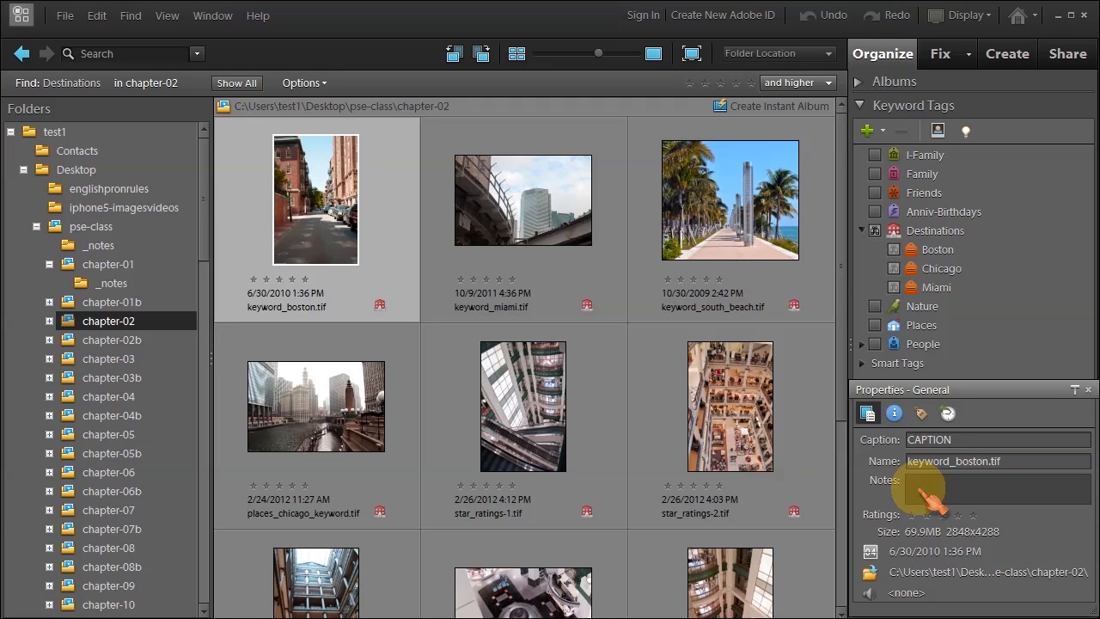
text(close to chee)
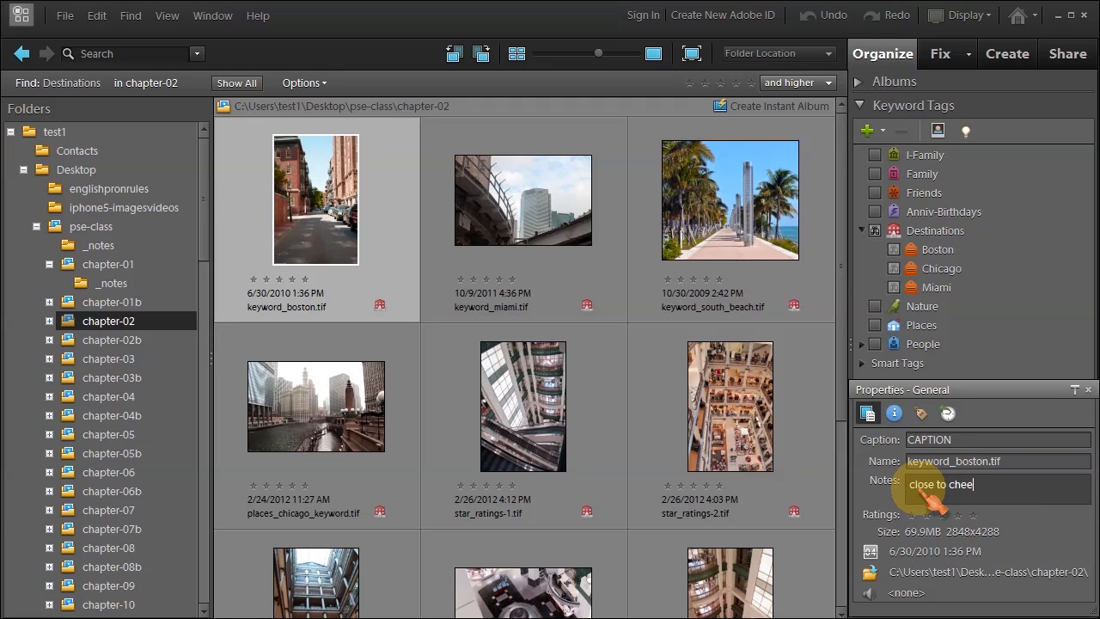
text(rs)
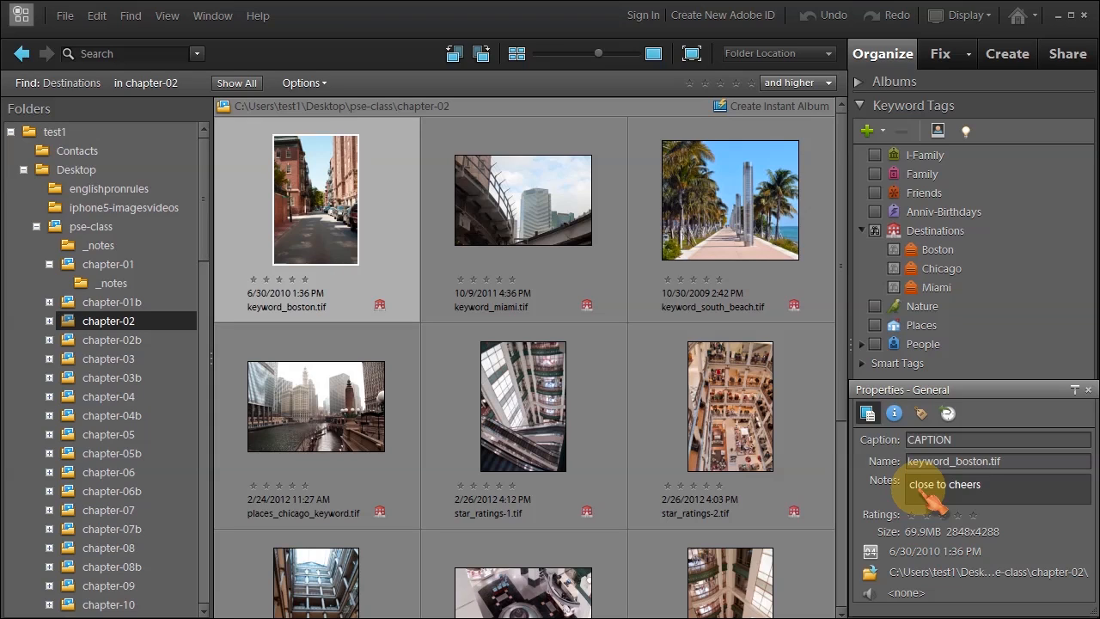
click(980, 484)
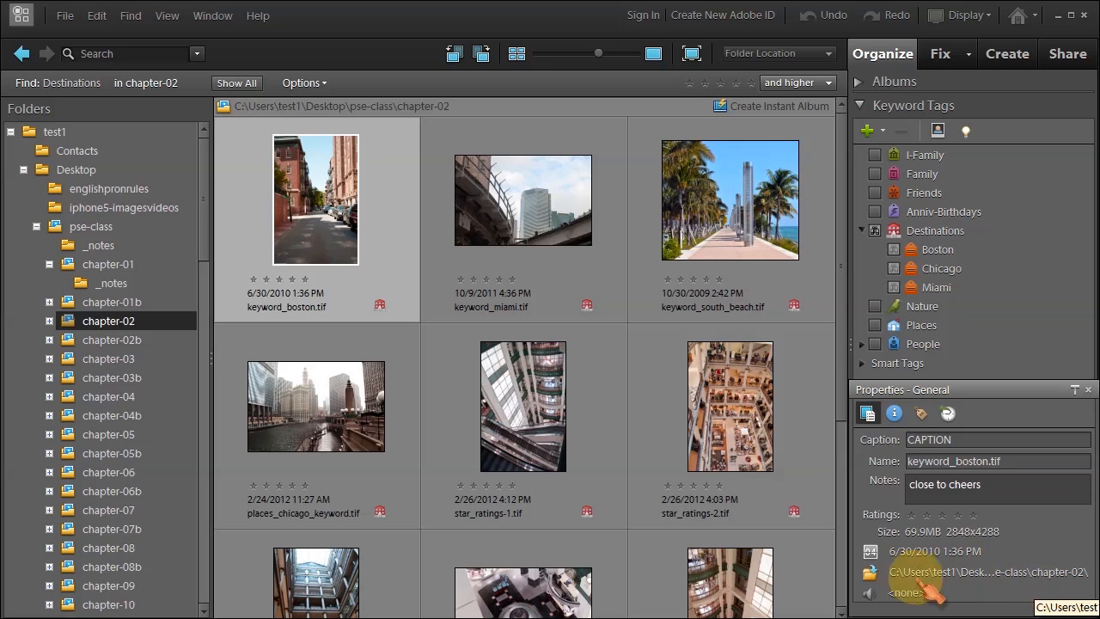
mouse_move(872, 593)
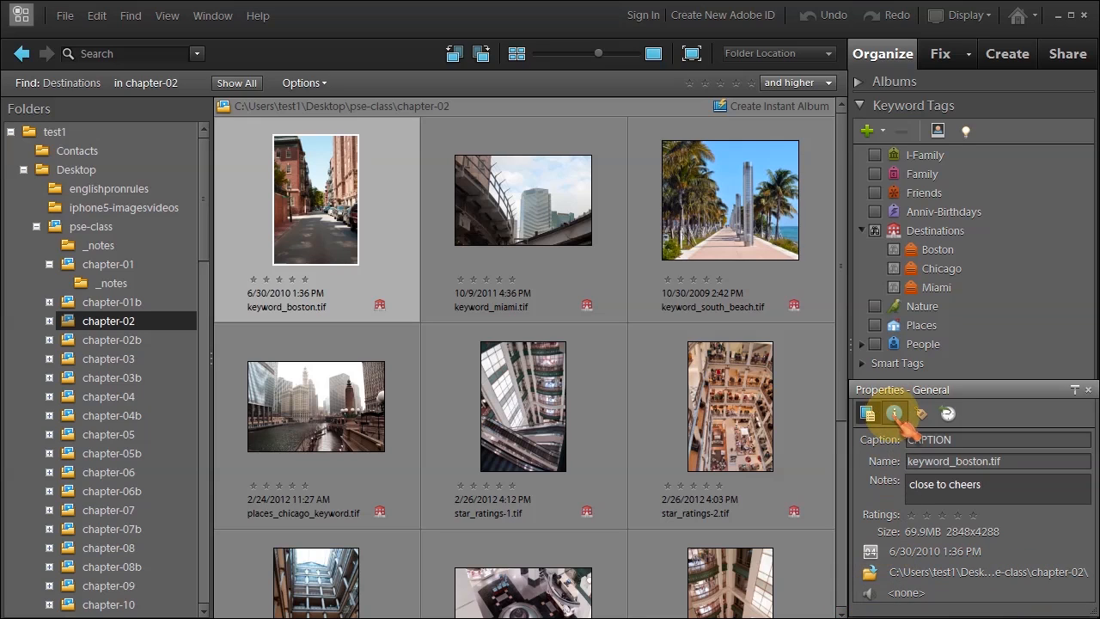
Step: Check the Metadata and History tabs, return to General, and collapse Properties
click(921, 413)
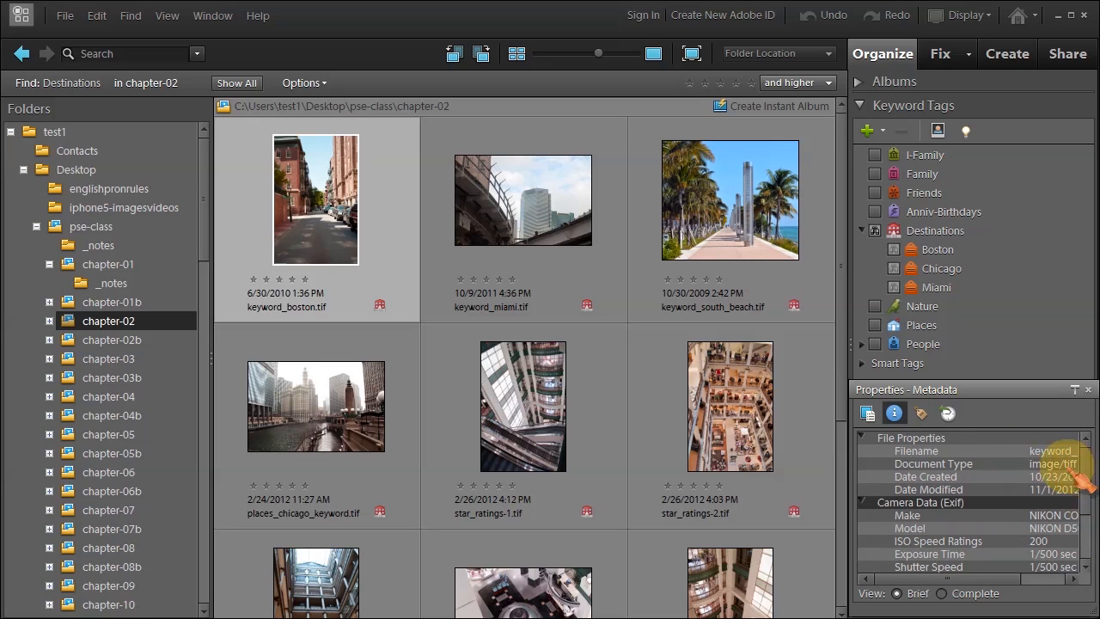
click(920, 413)
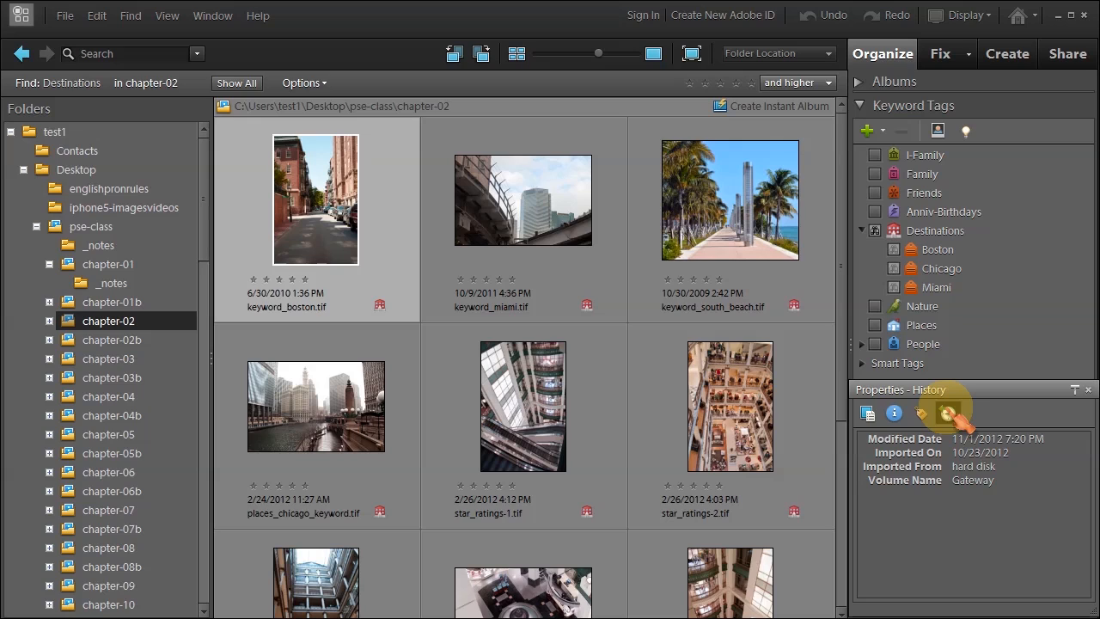
click(867, 414)
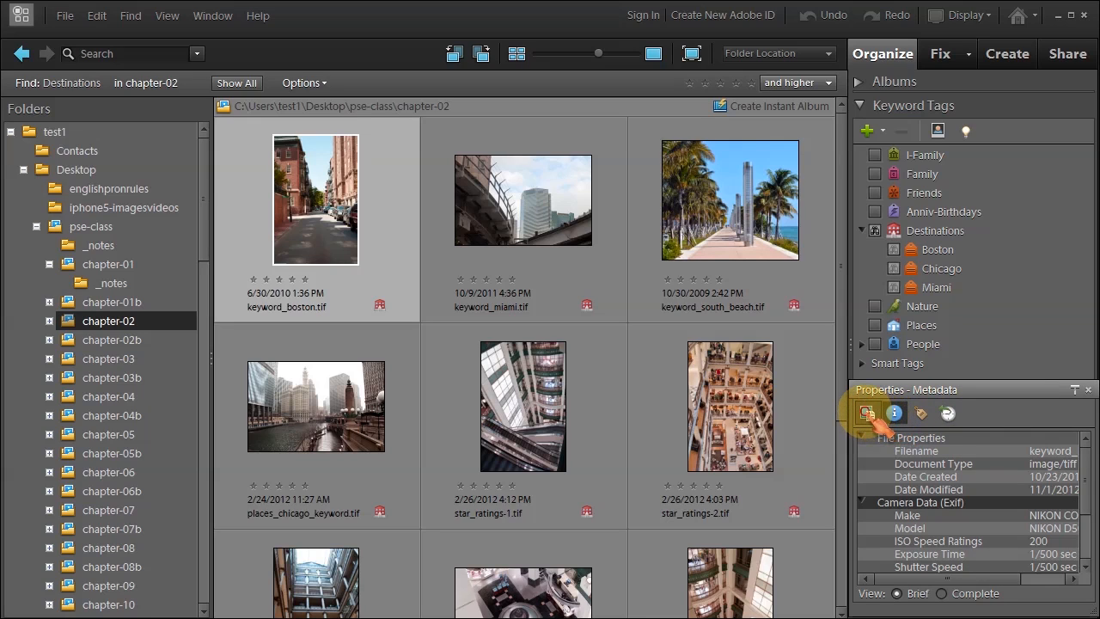
click(867, 414)
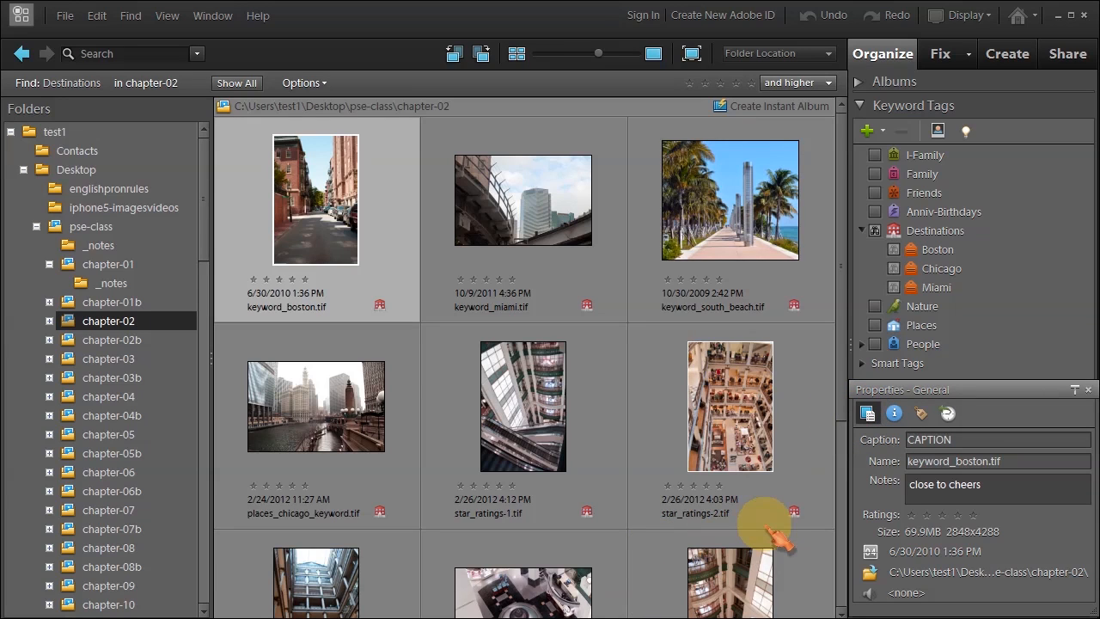
click(941, 514)
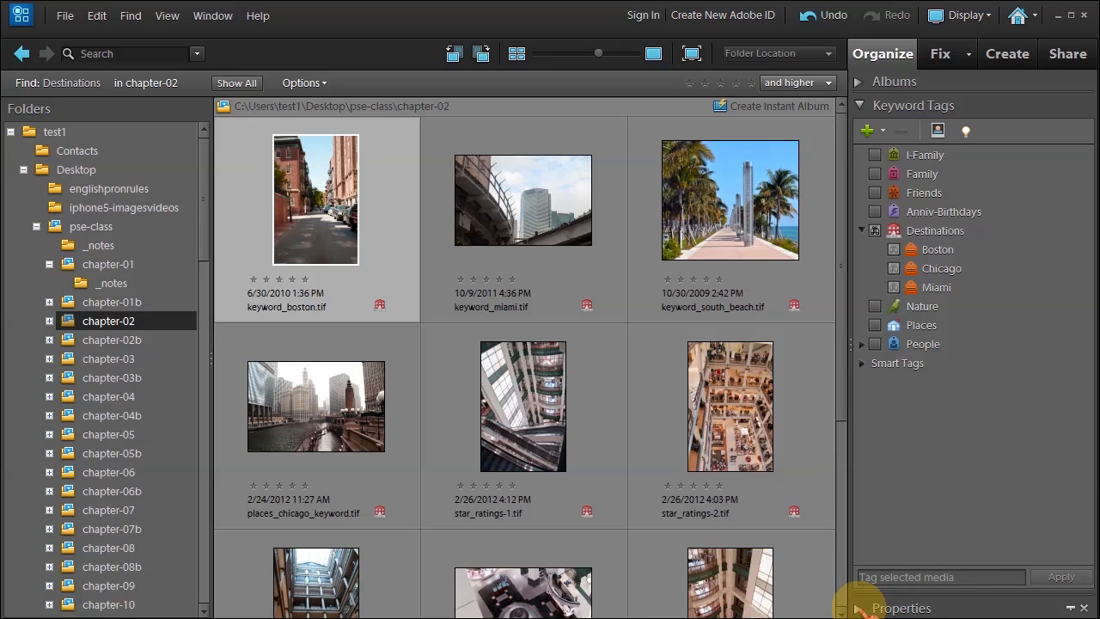
Step: Reopen Properties for the Miami photo to note 'downtown metro-mover'
click(901, 607)
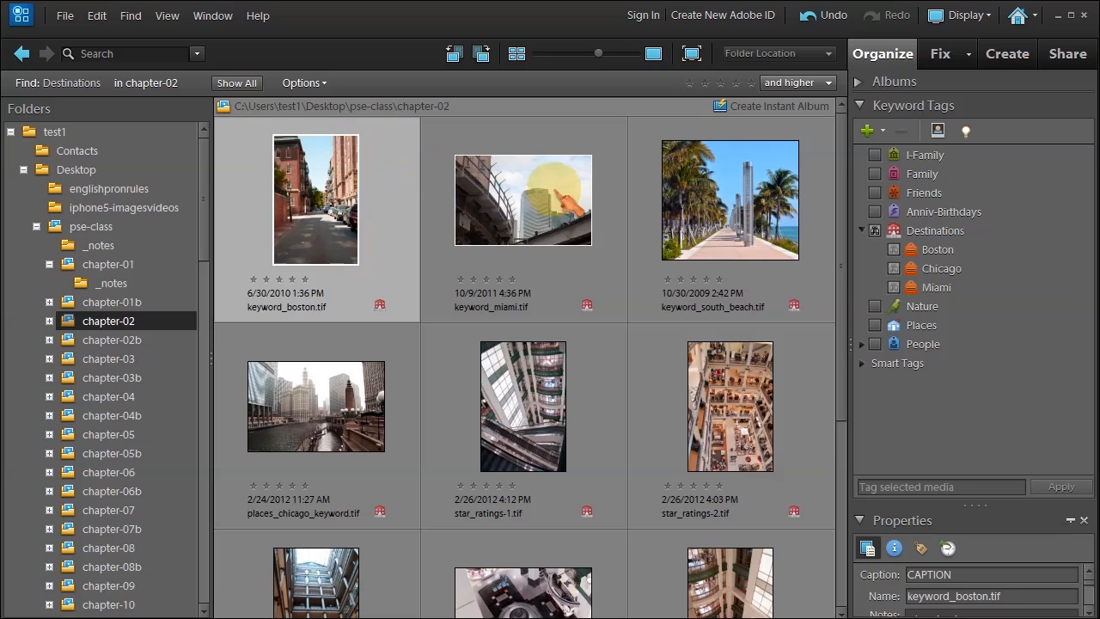
click(522, 199)
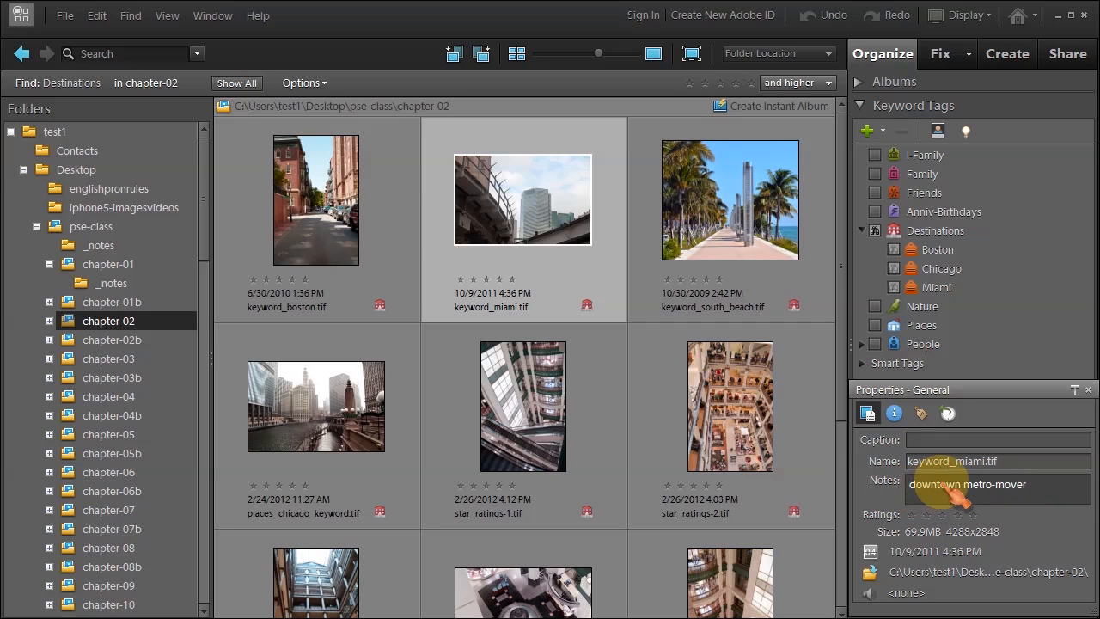
Step: Note South Beach as 'inlet' and Chicago as 'river scene', then view Boston alone
click(730, 200)
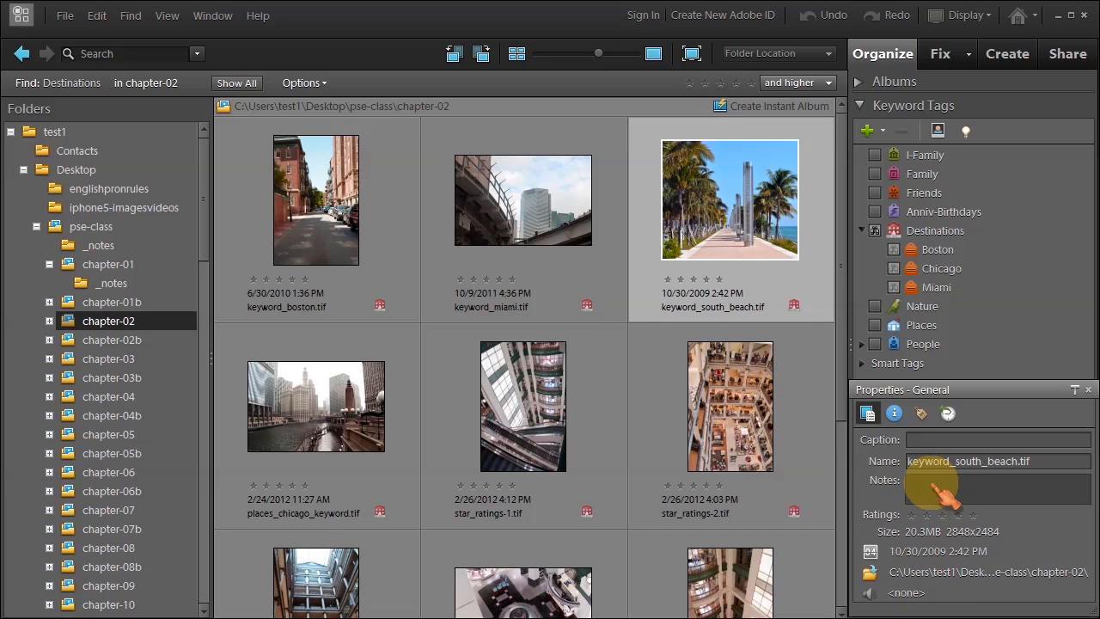
text(inlet)
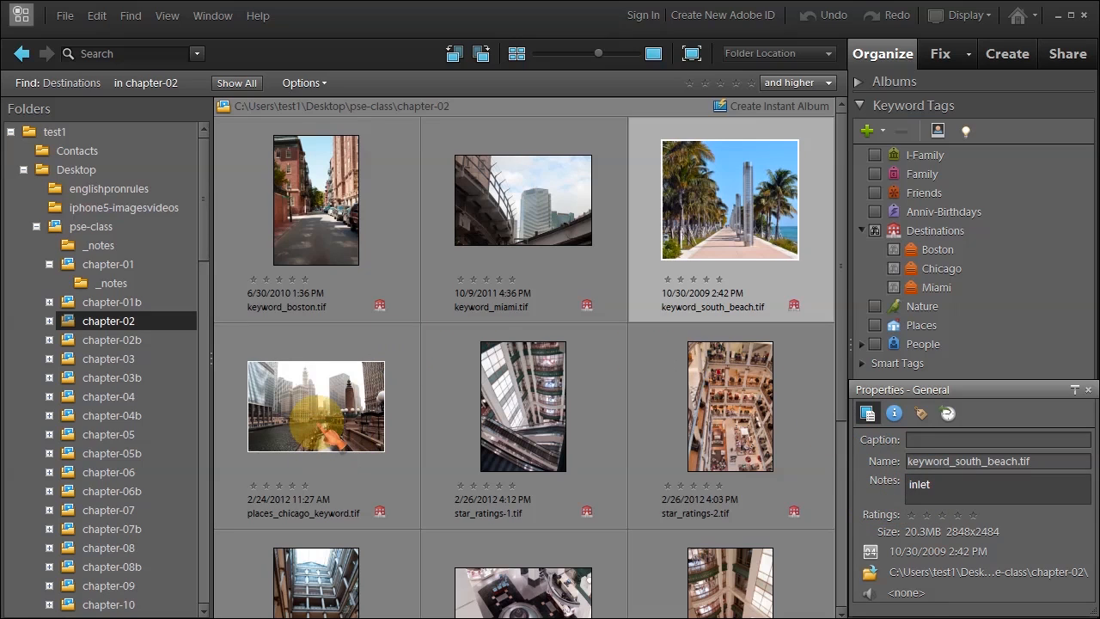
click(316, 406)
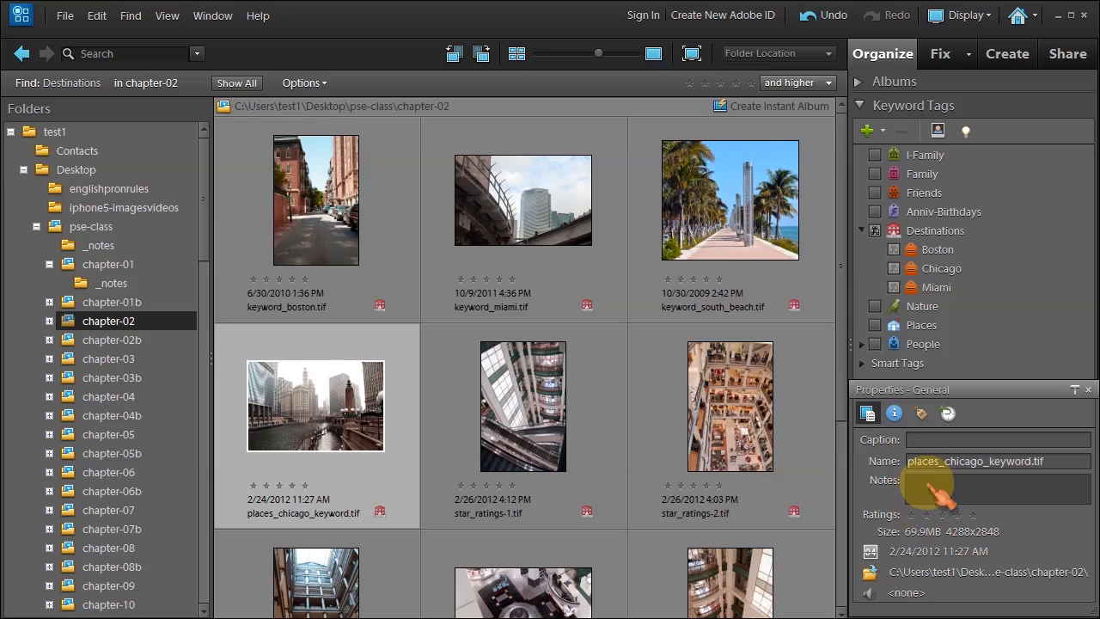
text(river scene)
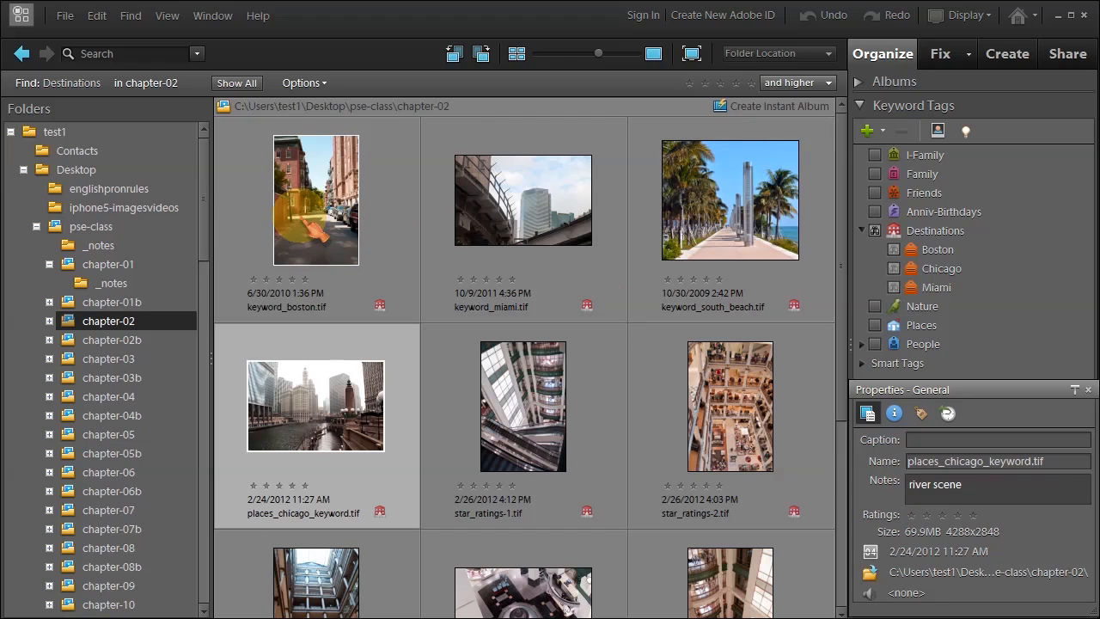
double_click(315, 199)
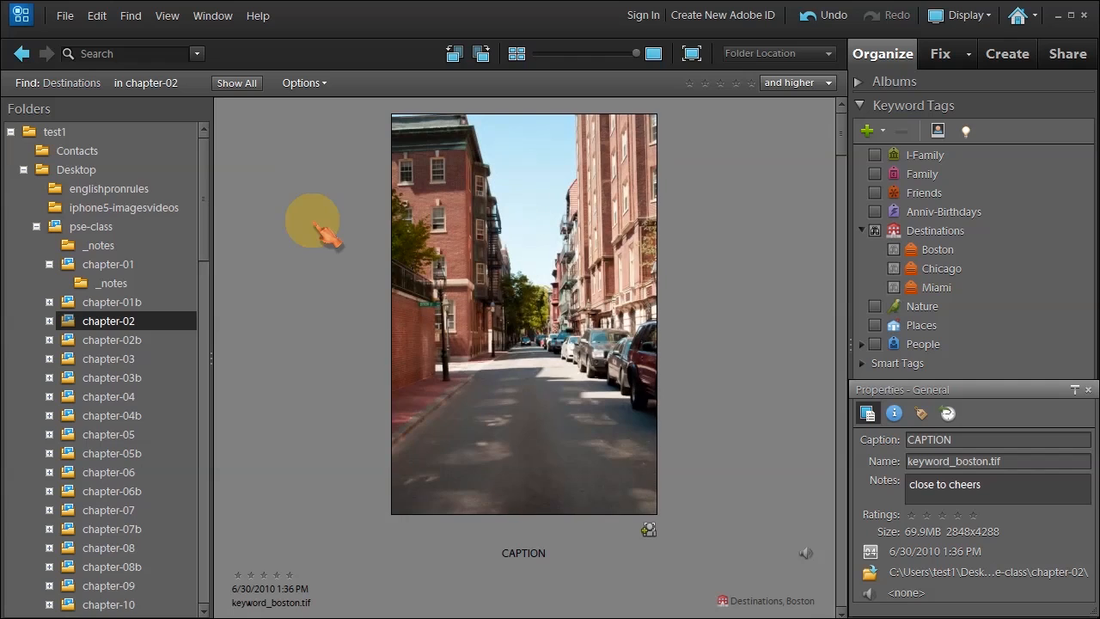